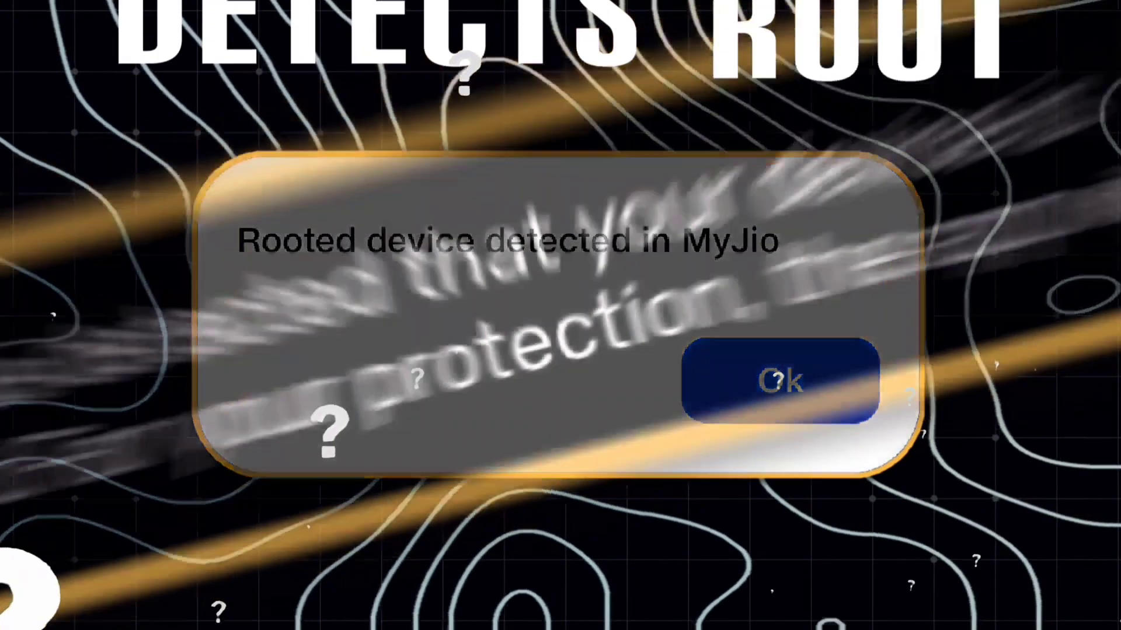
Step: Check Magisk's settings down to 'Hide the Magisk app' and Enforce DenyList
{"action": "left_click", "coordinate": [778, 379]}
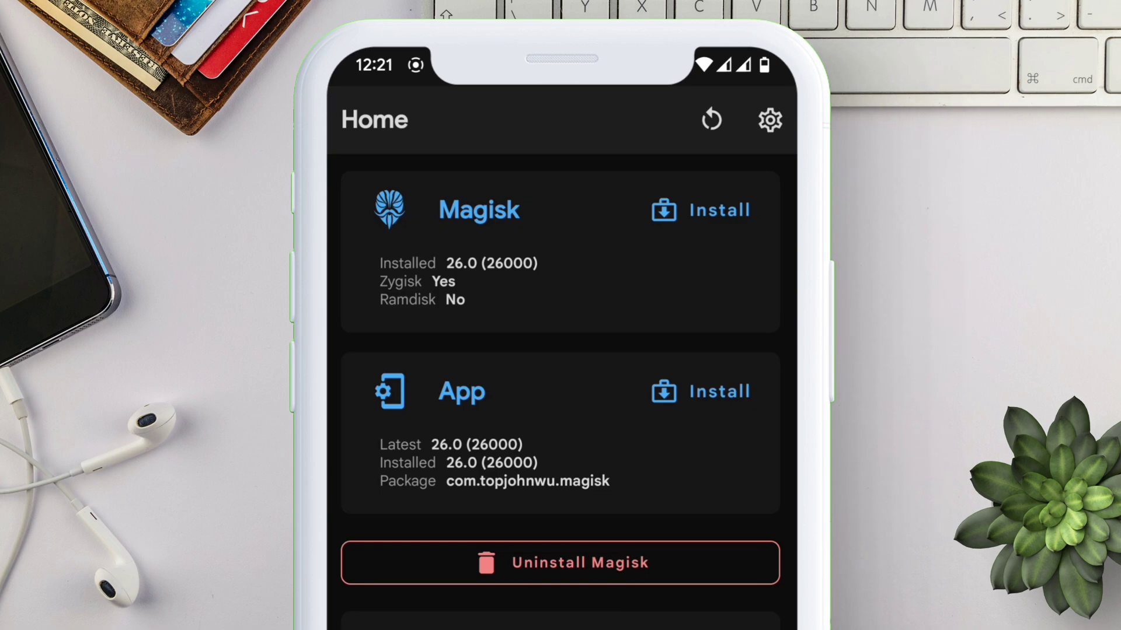
{"action": "left_click", "coordinate": [769, 119]}
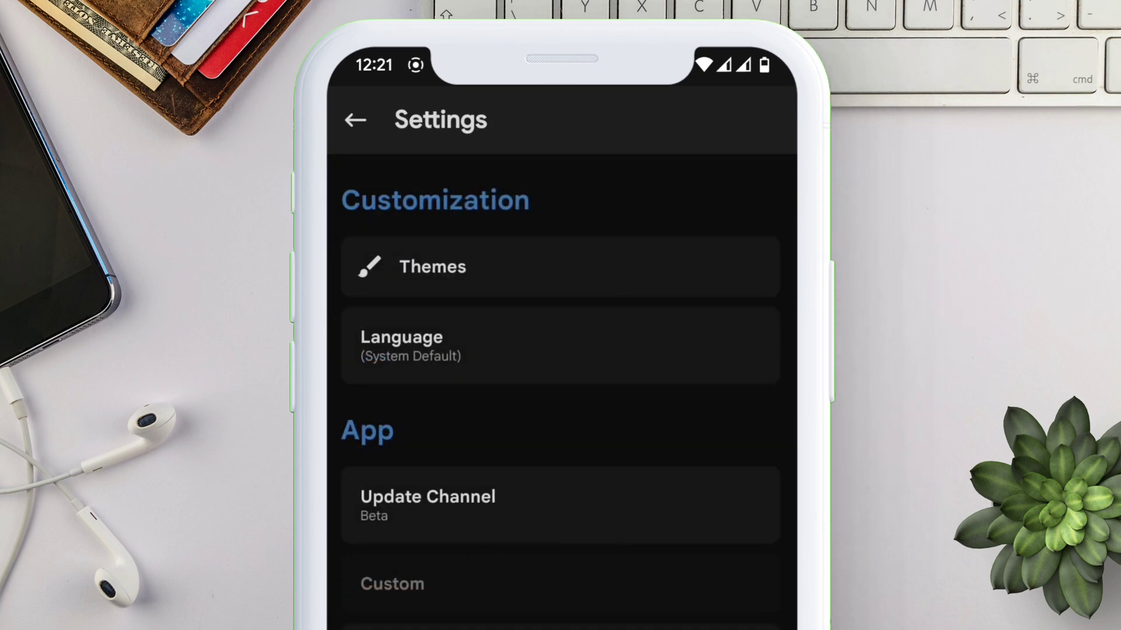
{"action": "scroll", "scroll_direction": "down", "scroll_amount": 3}
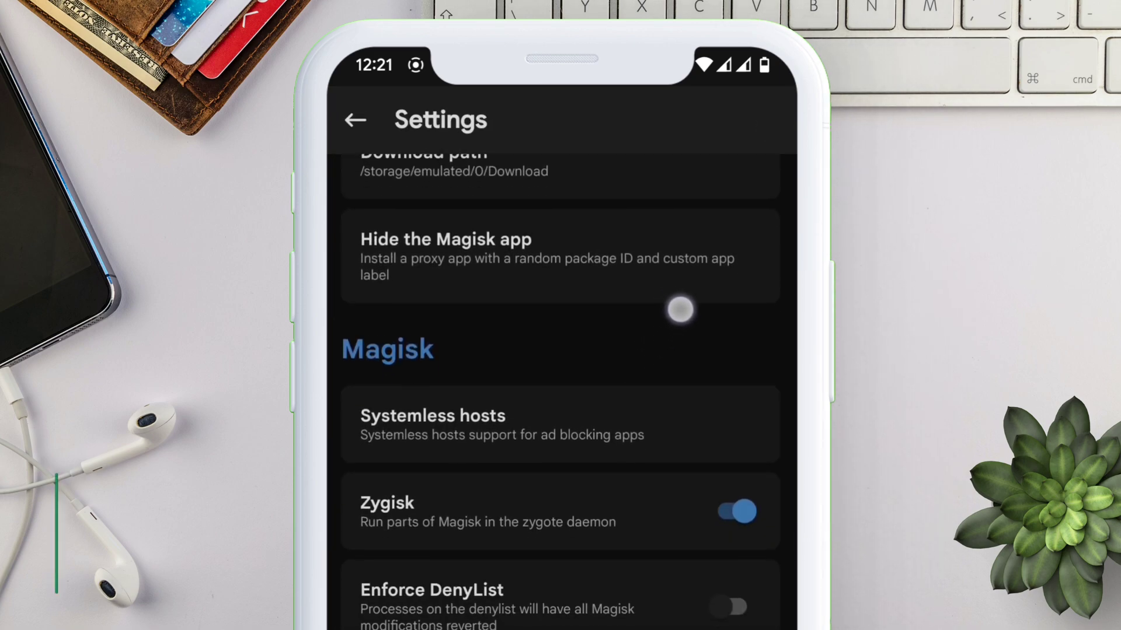
{"action": "scroll", "scroll_direction": "down", "scroll_amount": 3}
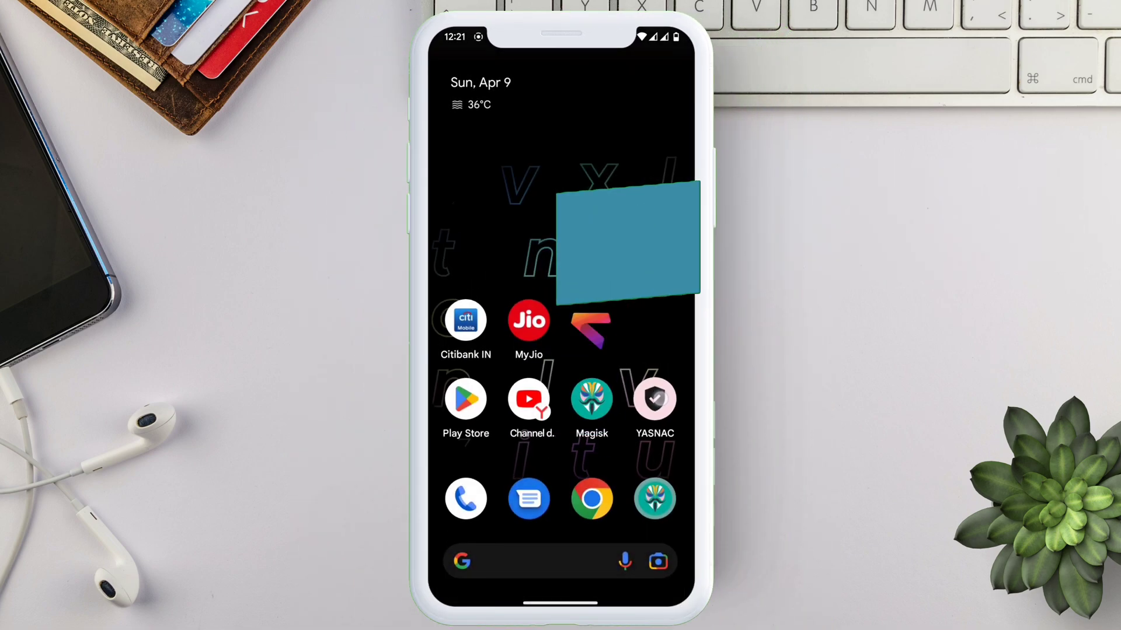
Step: Launch MyJio and dismiss its 'Rooted device detected' warning
{"action": "left_click", "coordinate": [652, 398]}
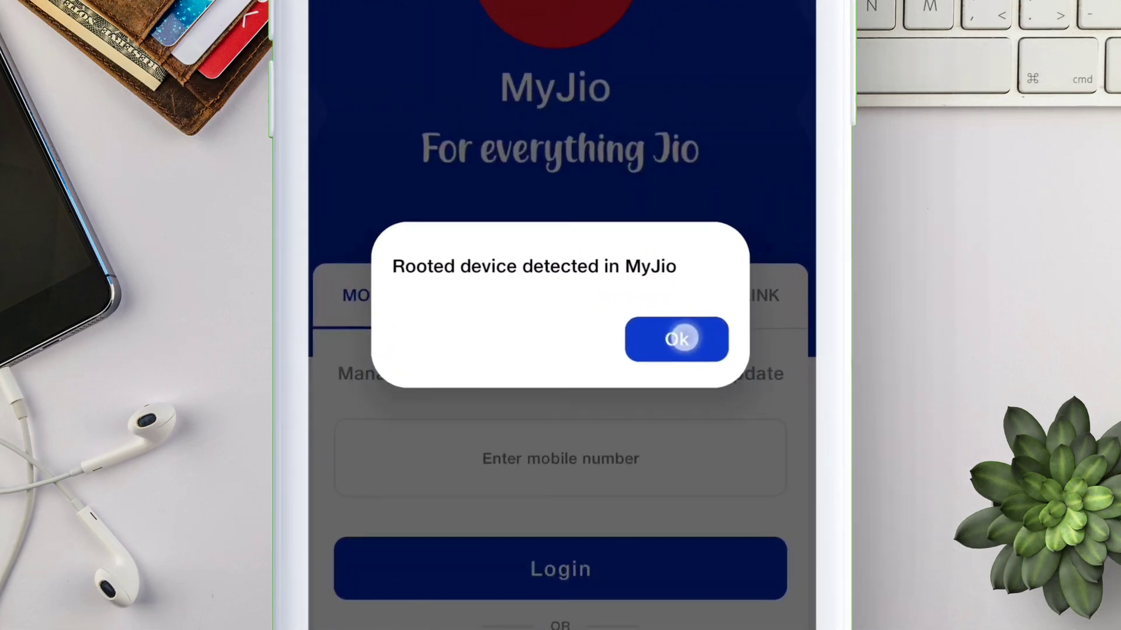
{"action": "left_click", "coordinate": [674, 339]}
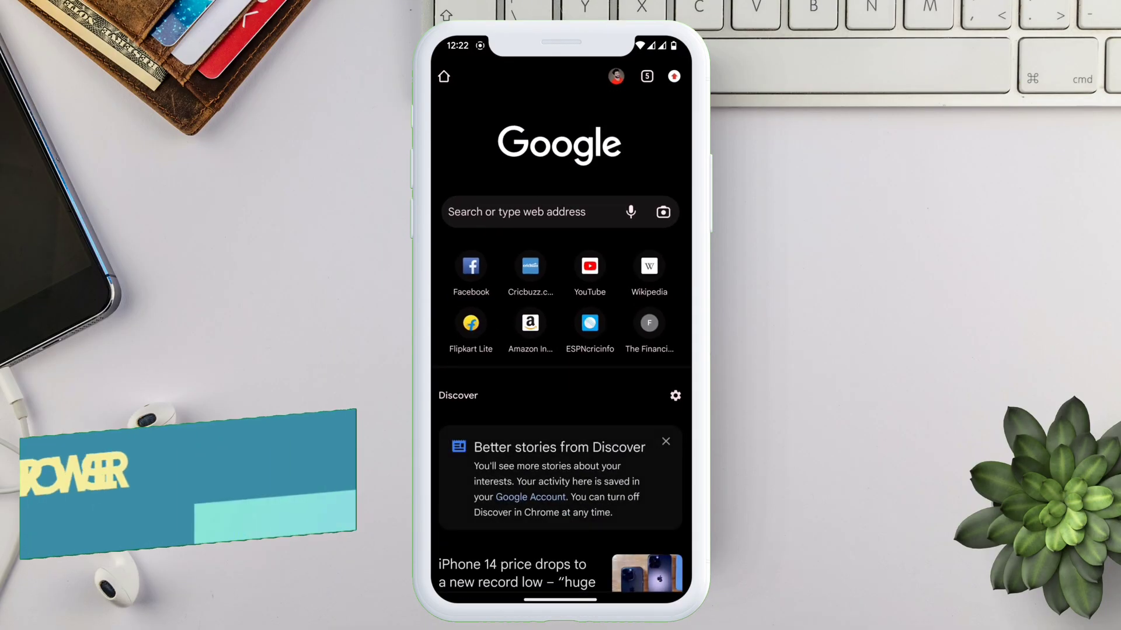
Step: Search 'shamiko' and download Shamiko-v0.7-161-release.zip from the LSPosed GitHub release
{"action": "type", "text": "shamiko l"}
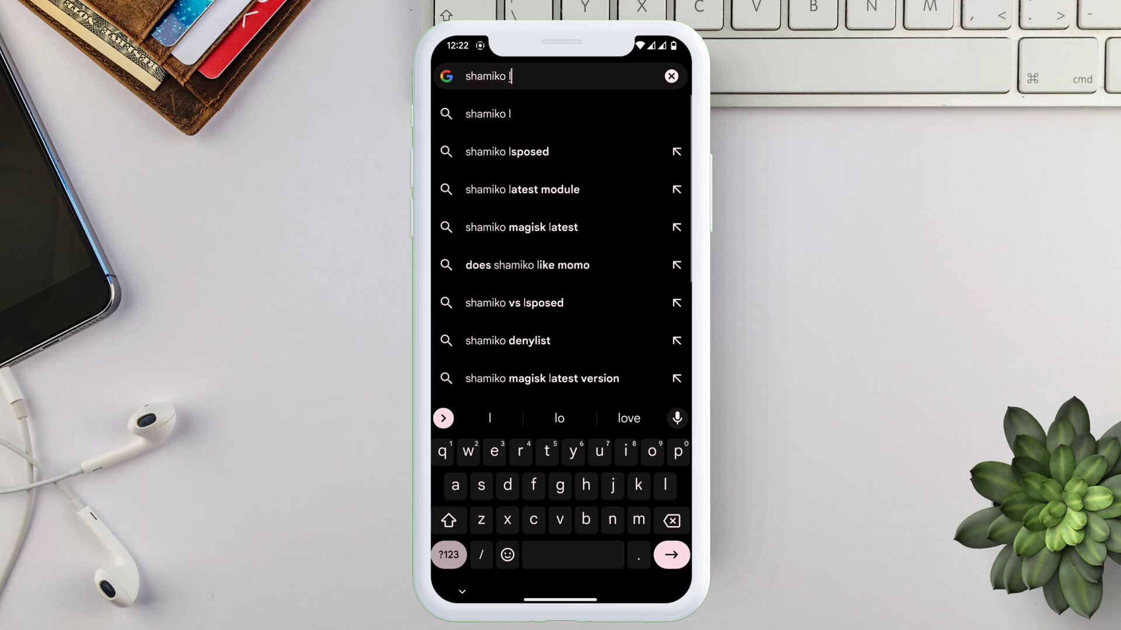
{"action": "left_click", "coordinate": [507, 151]}
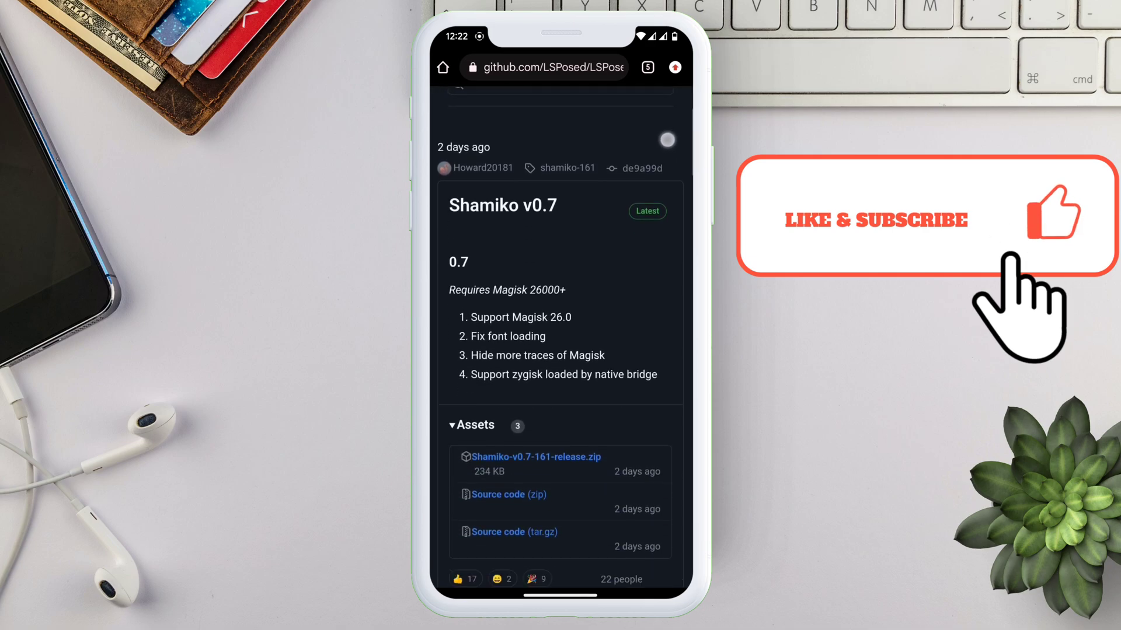
{"action": "scroll", "scroll_direction": "down", "scroll_amount": 3}
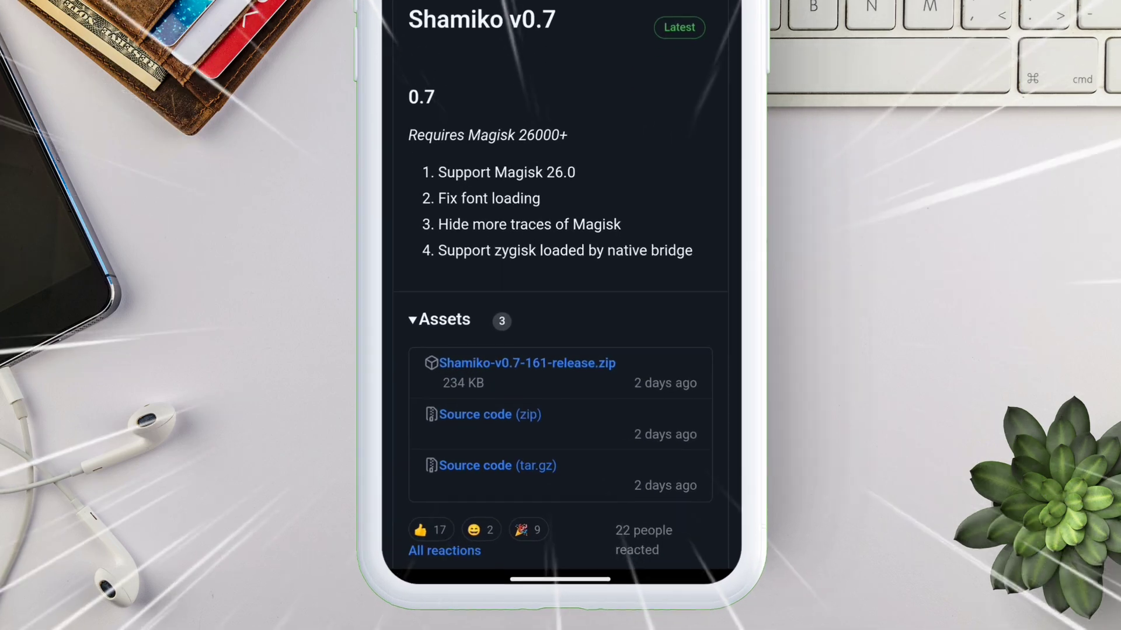
{"action": "scroll", "scroll_direction": "down", "scroll_amount": 3}
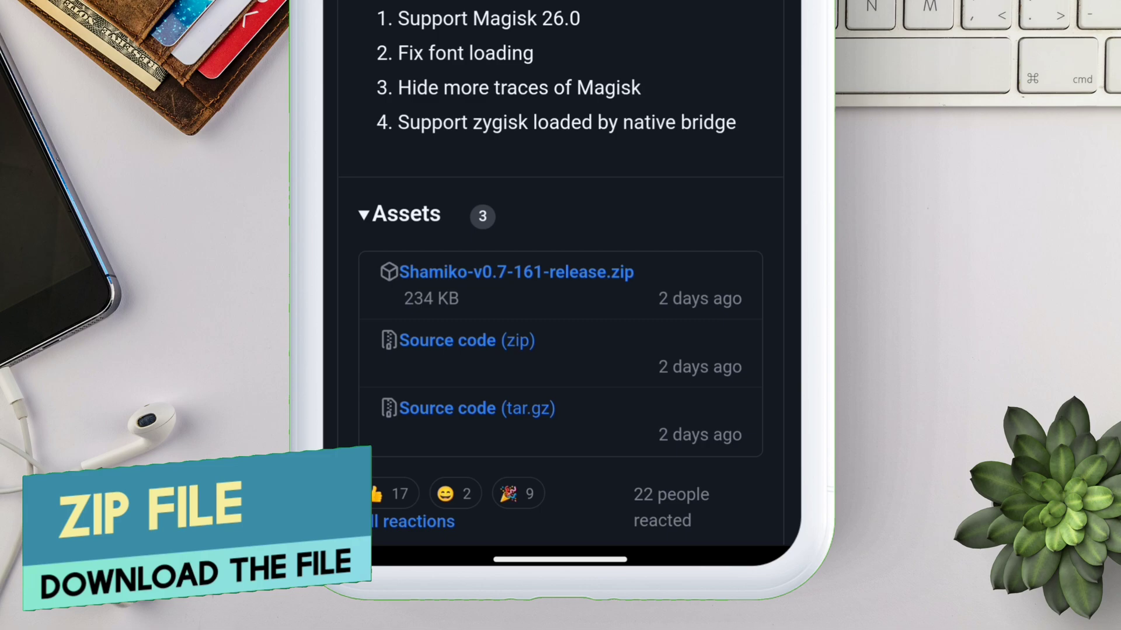
{"action": "scroll", "scroll_direction": "down", "scroll_amount": 3}
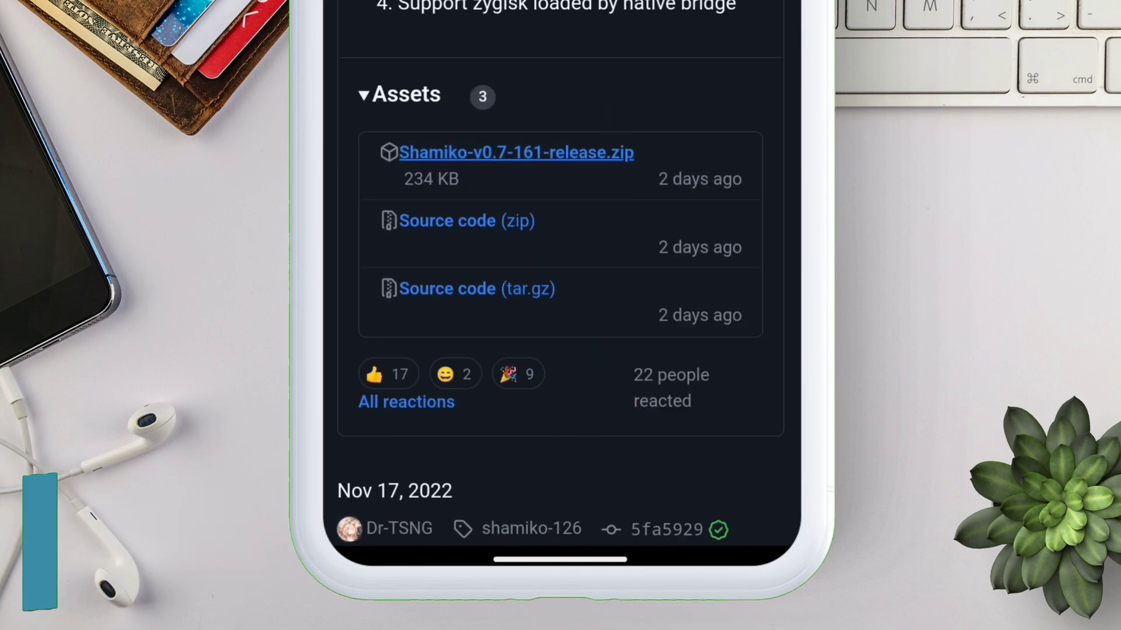
{"action": "left_click", "coordinate": [514, 152]}
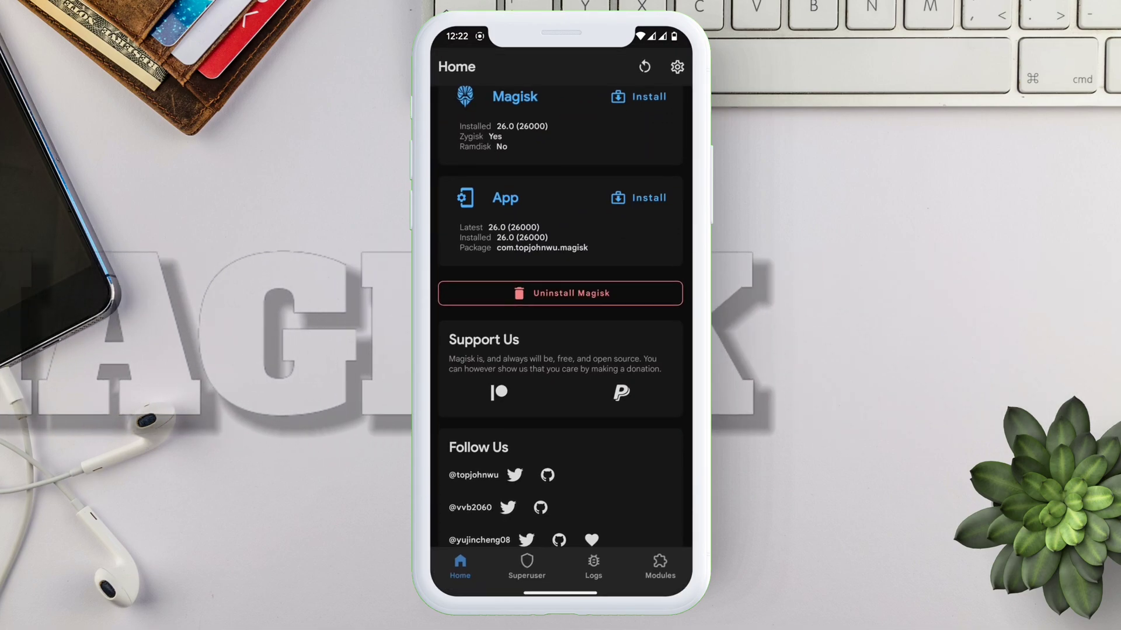
Step: Hide the Magisk app under the new name 'TechjunkieAman'
{"action": "left_click", "coordinate": [676, 66]}
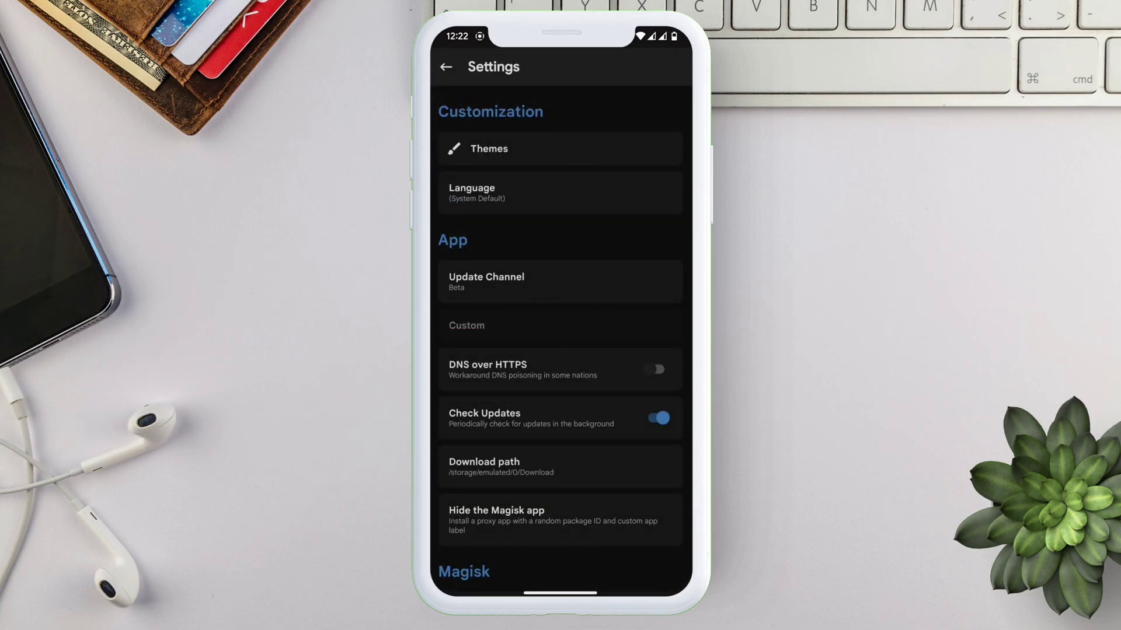
{"action": "scroll", "scroll_direction": "down", "scroll_amount": 3}
{"action": "type", "text": "Sett"}
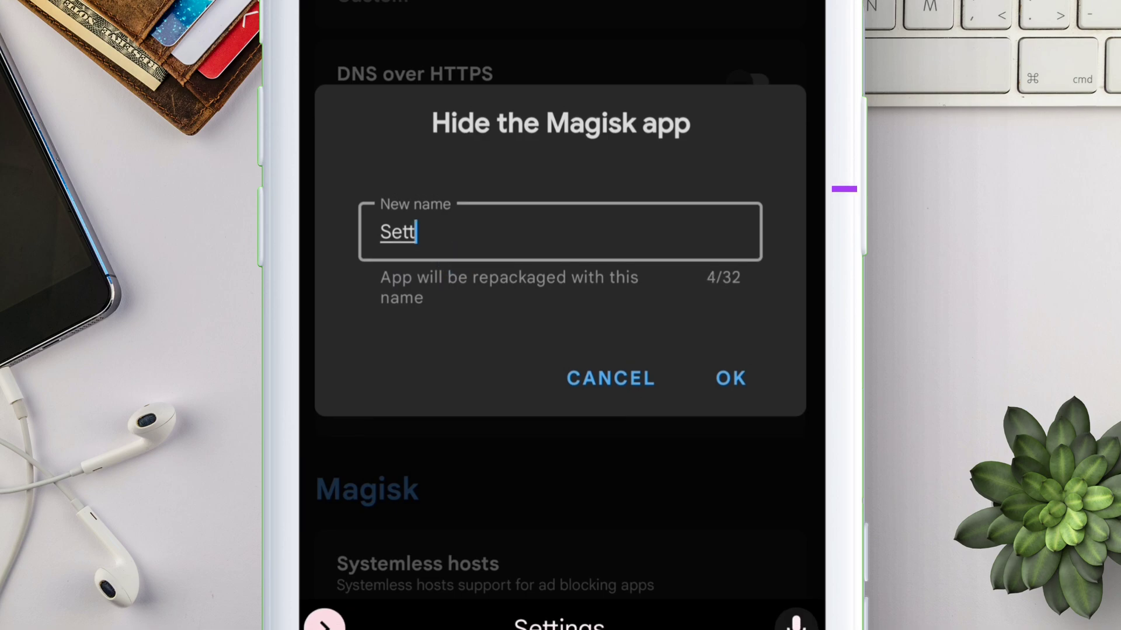
{"action": "type", "text": "Tech"}
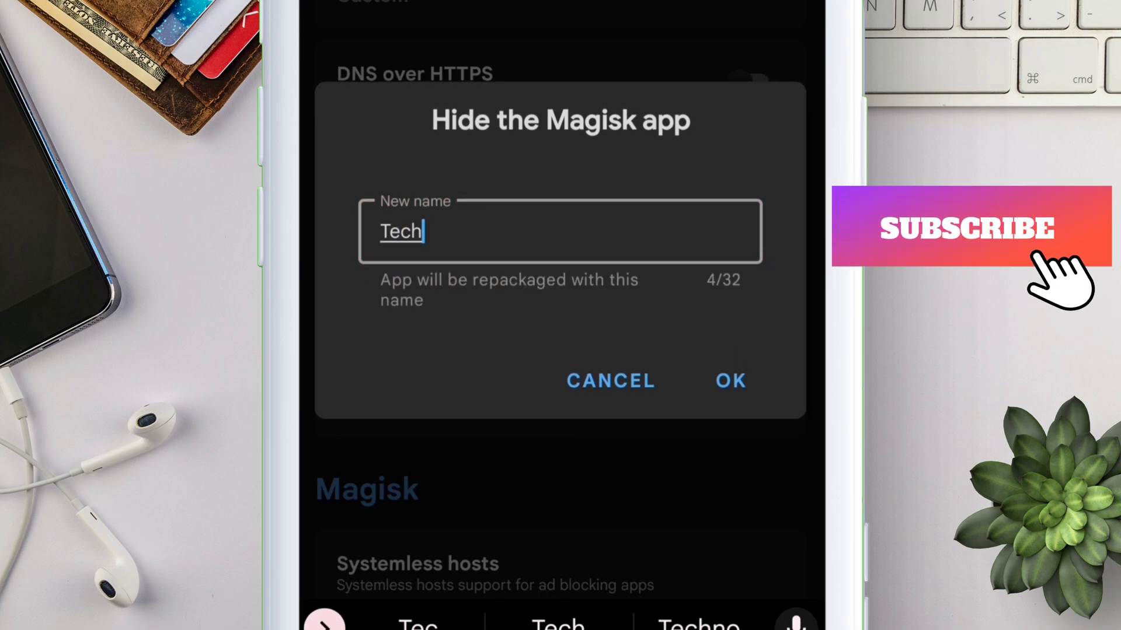
{"action": "type", "text": "jinkieAma"}
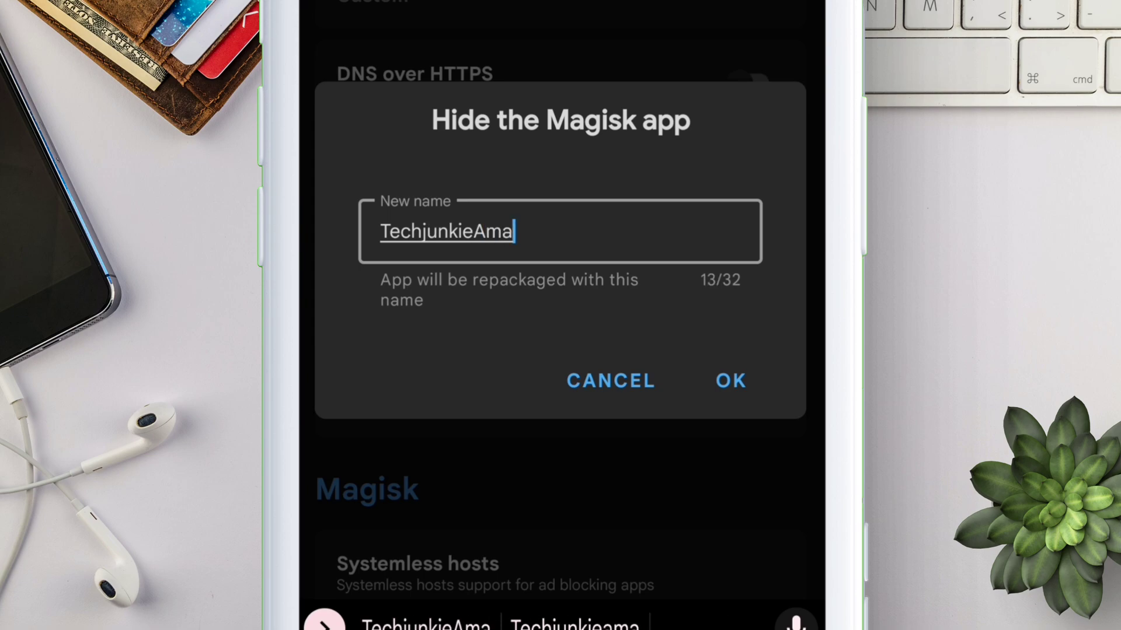
{"action": "type", "text": "n"}
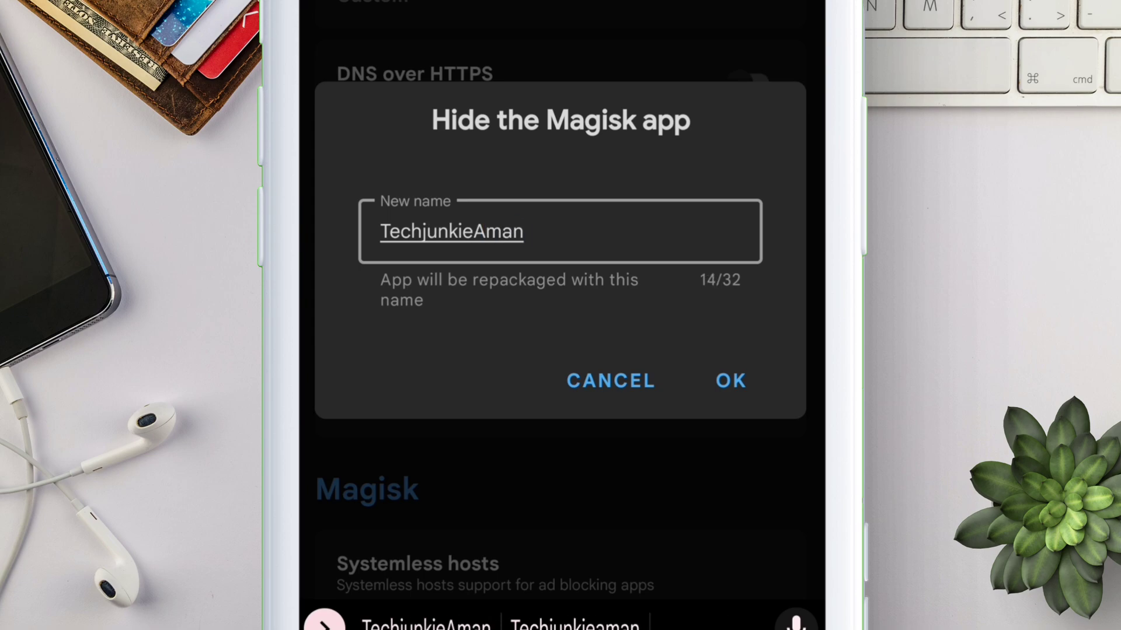
{"action": "left_click", "coordinate": [730, 380]}
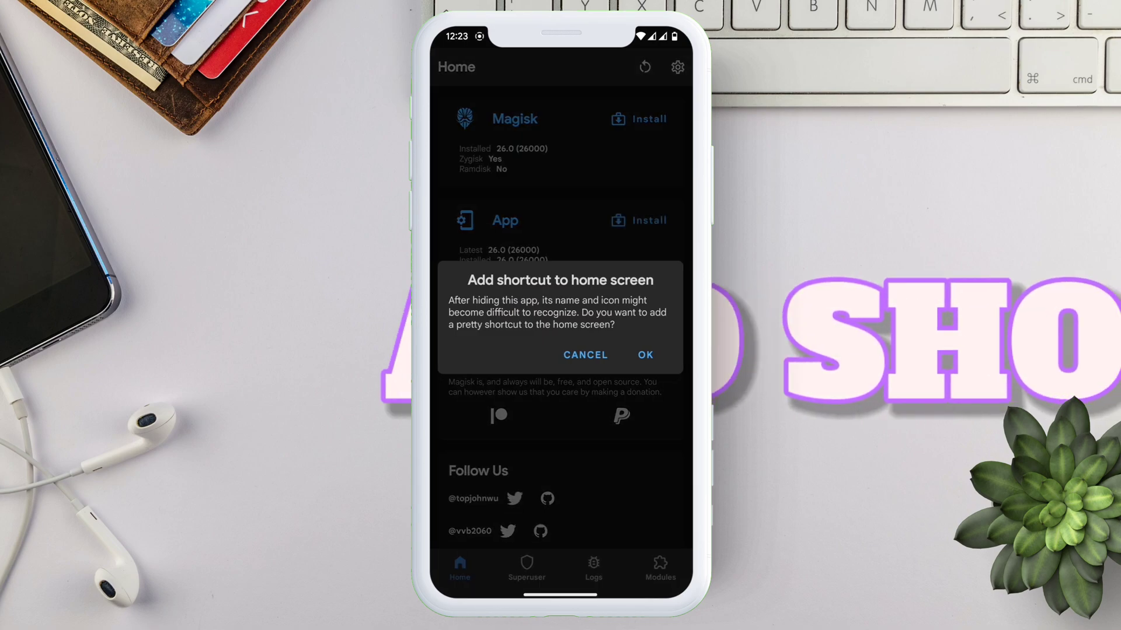
Step: Add the TechjunkieAman shortcut to the home screen and launch Magisk from it
{"action": "left_click", "coordinate": [643, 354]}
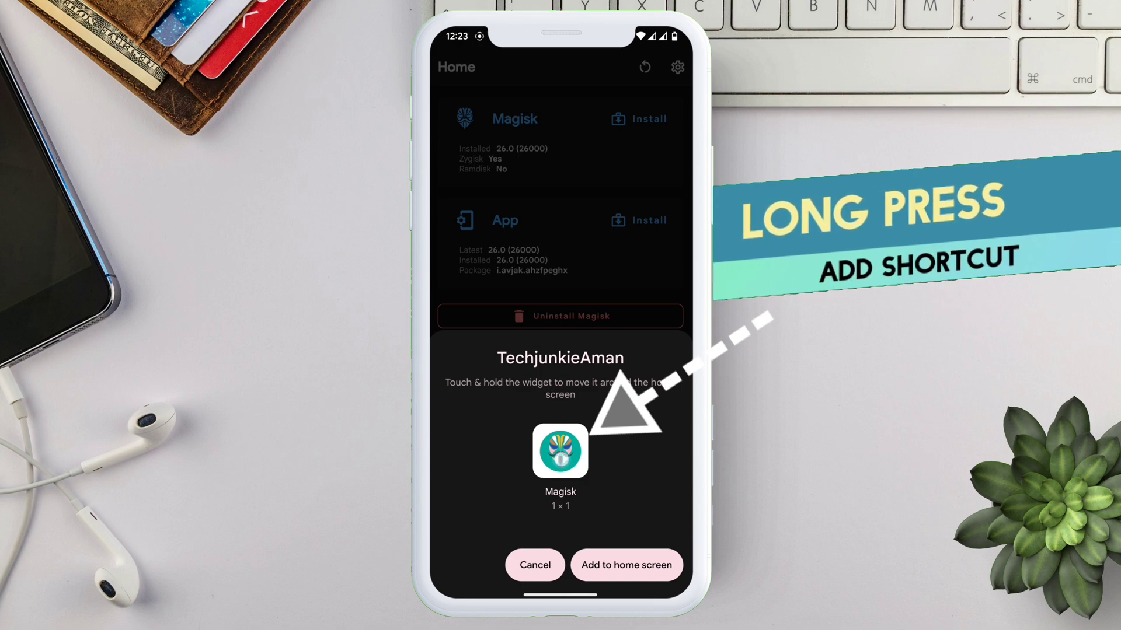
{"action": "left_click", "coordinate": [625, 565]}
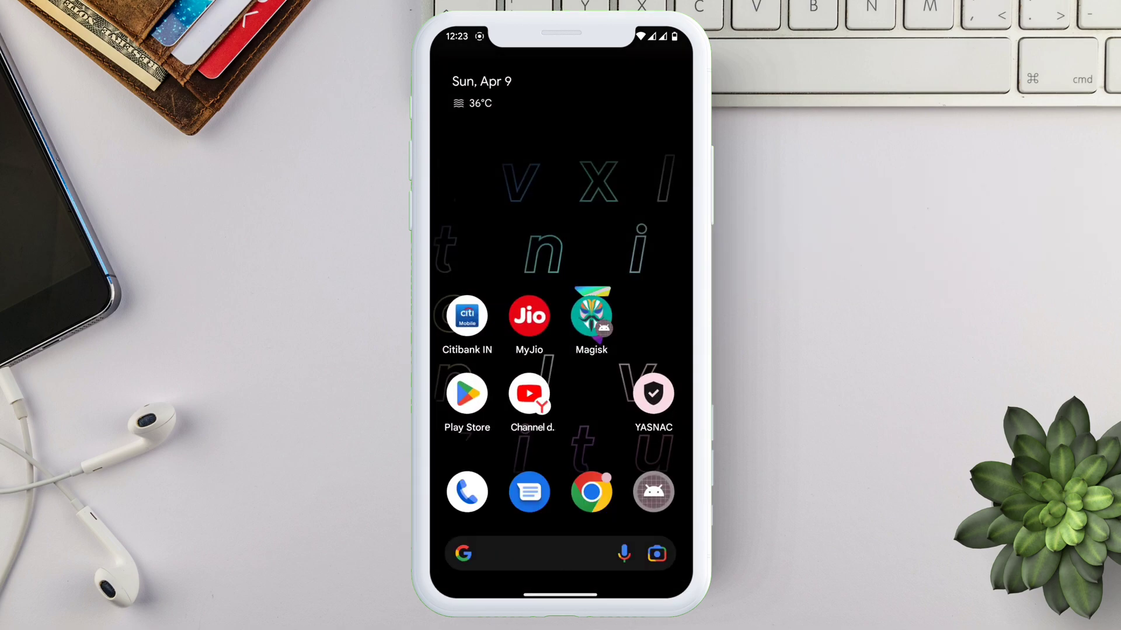
{"action": "left_click", "coordinate": [590, 313]}
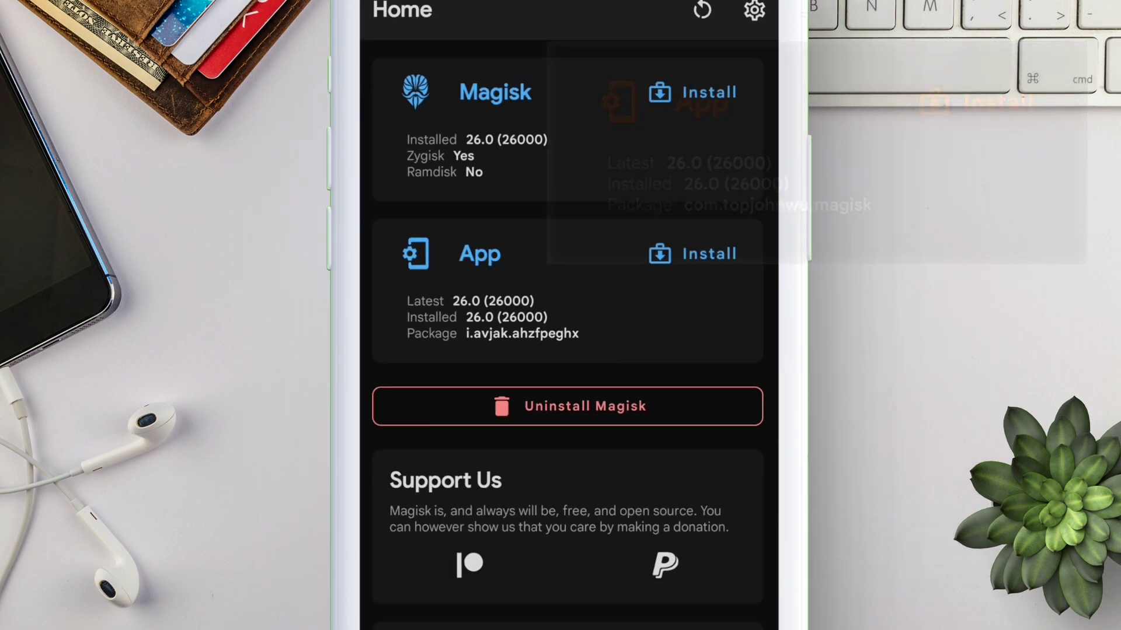
Step: Install Shamiko-v0.7-161-release.zip from storage in Modules, then reopen Magisk after restart
{"action": "left_click", "coordinate": [673, 580]}
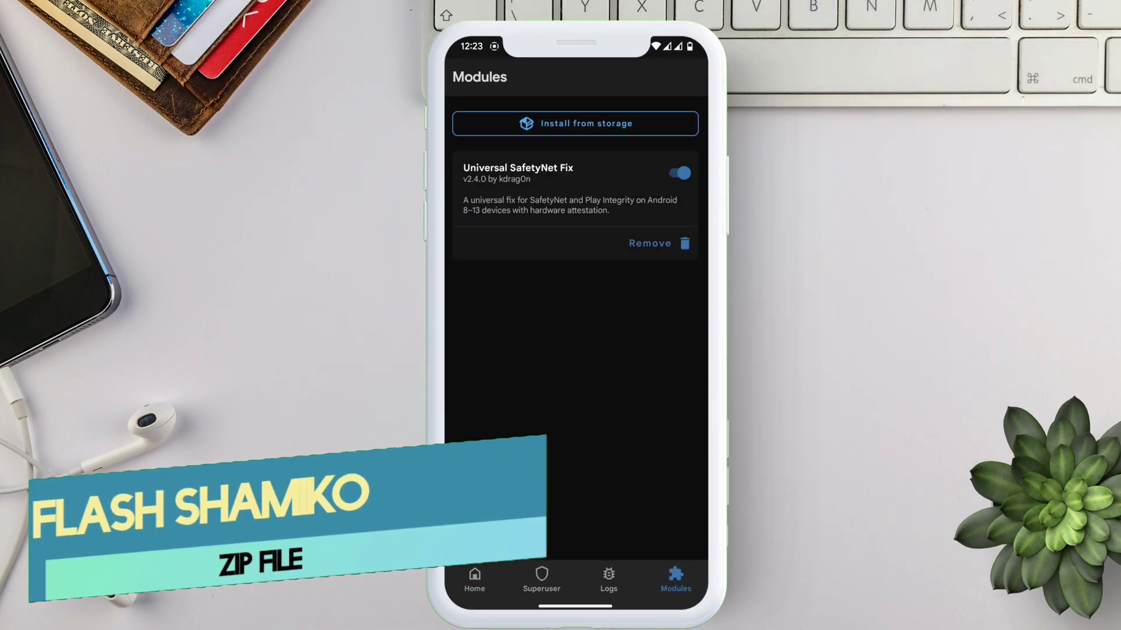
{"action": "left_click", "coordinate": [574, 123]}
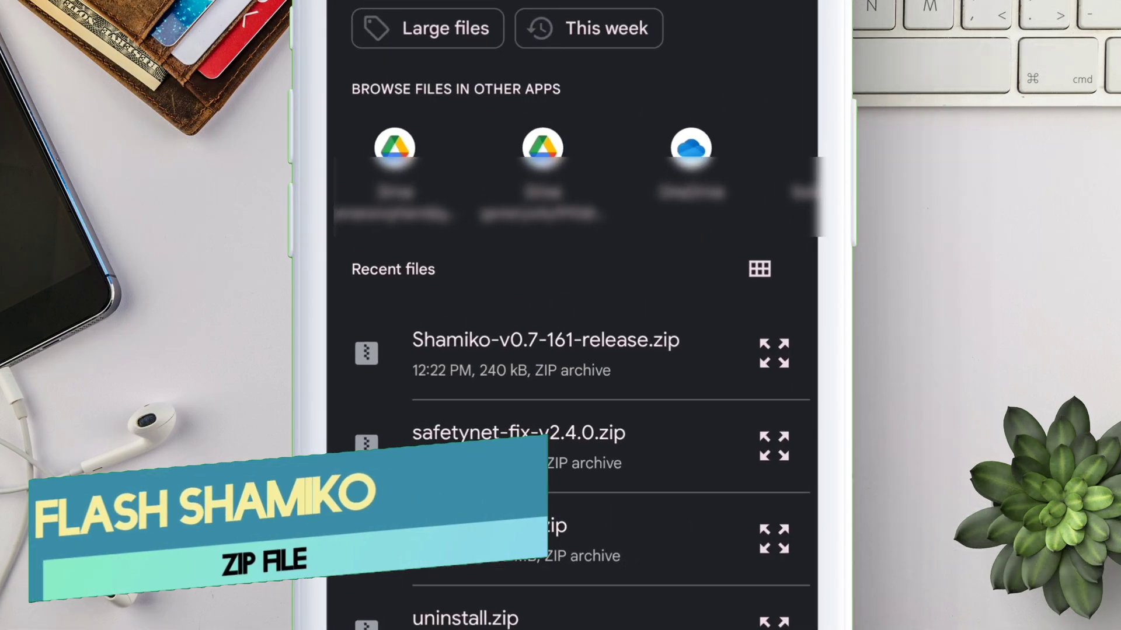
{"action": "left_click", "coordinate": [545, 339]}
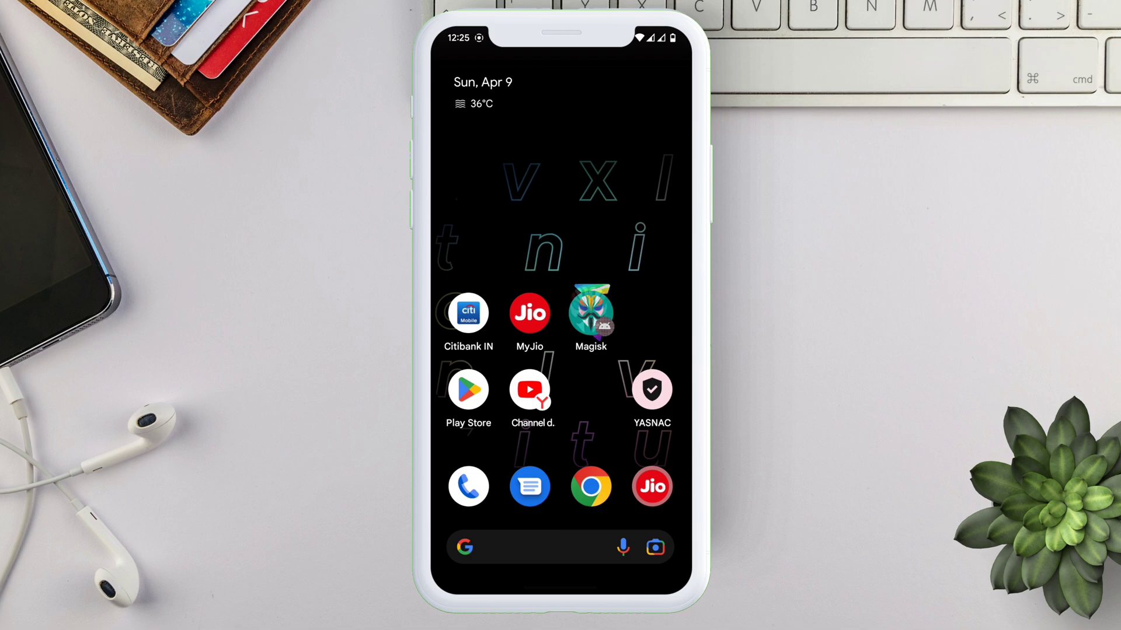
{"action": "left_click", "coordinate": [590, 313]}
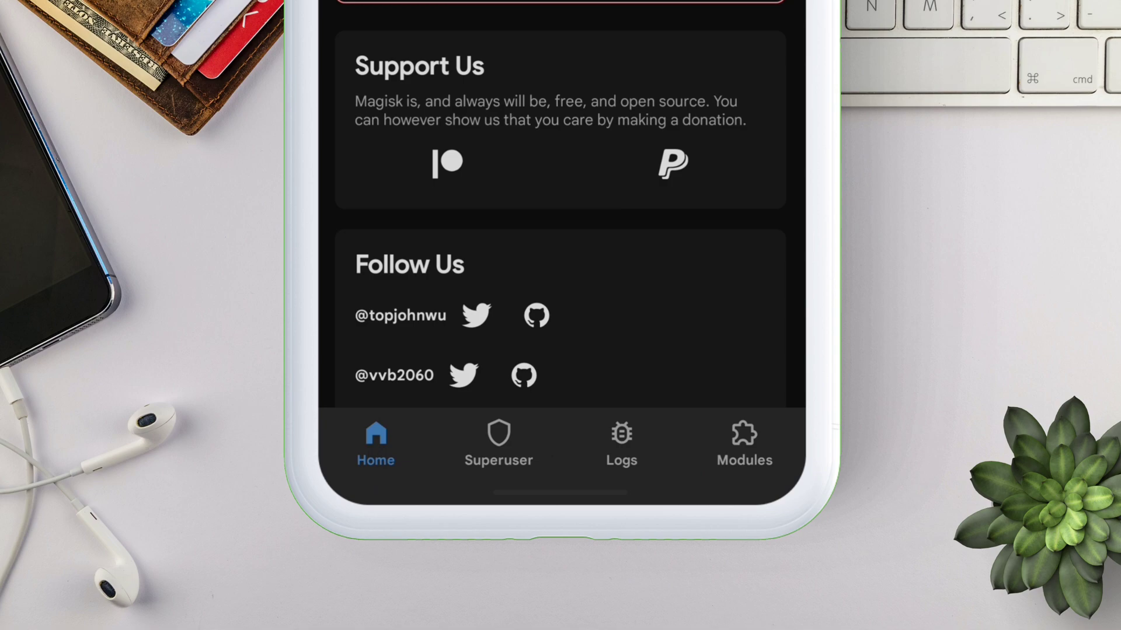
Step: Search the DenyList for 'citi' and 'myjio', ticking Citibank IN and MyJio
{"action": "left_click", "coordinate": [743, 440]}
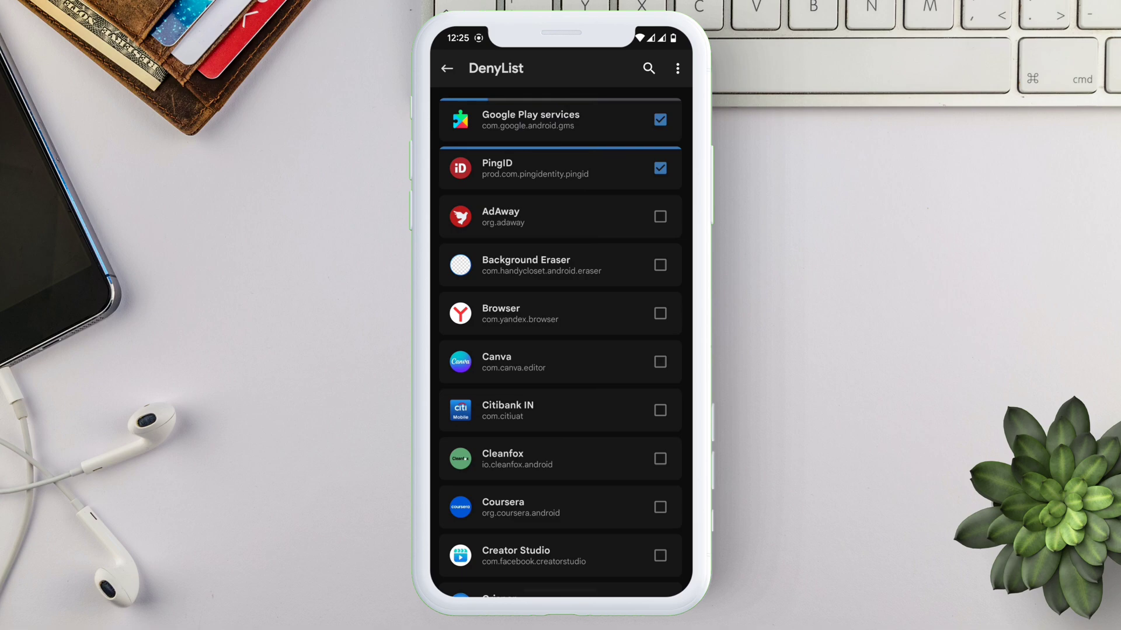
{"action": "left_click", "coordinate": [647, 69]}
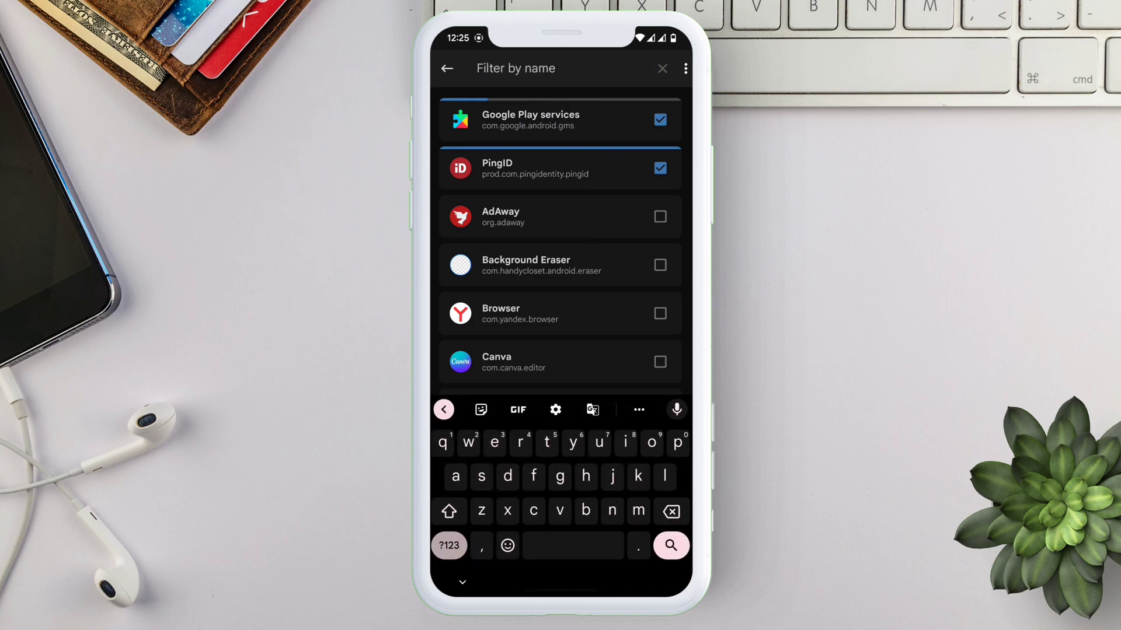
{"action": "type", "text": "citi"}
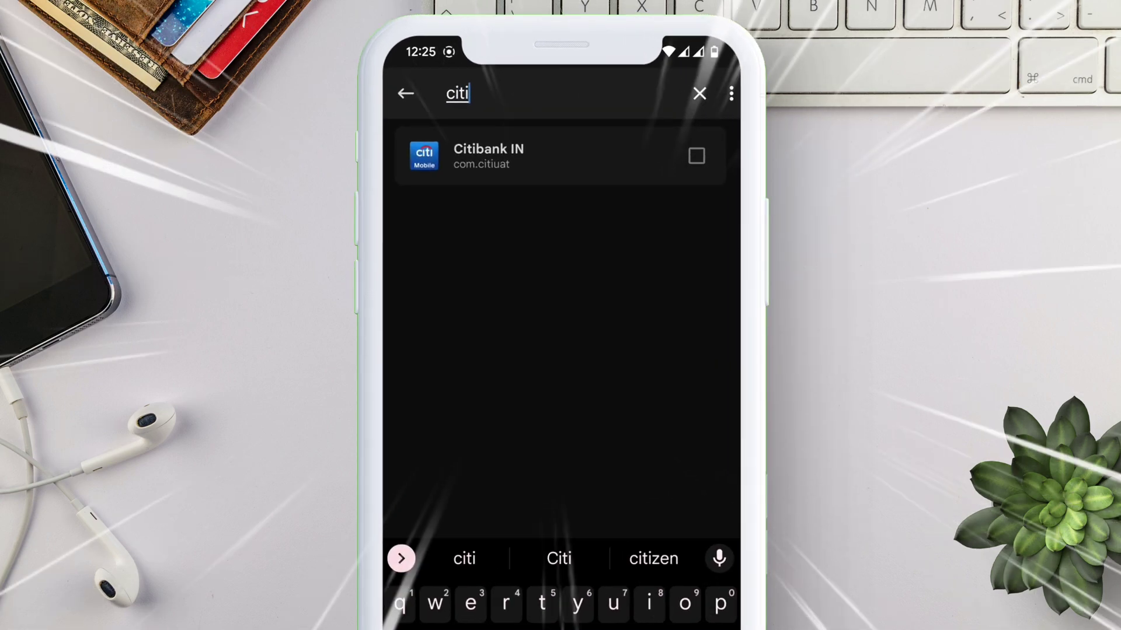
{"action": "left_click", "coordinate": [694, 156]}
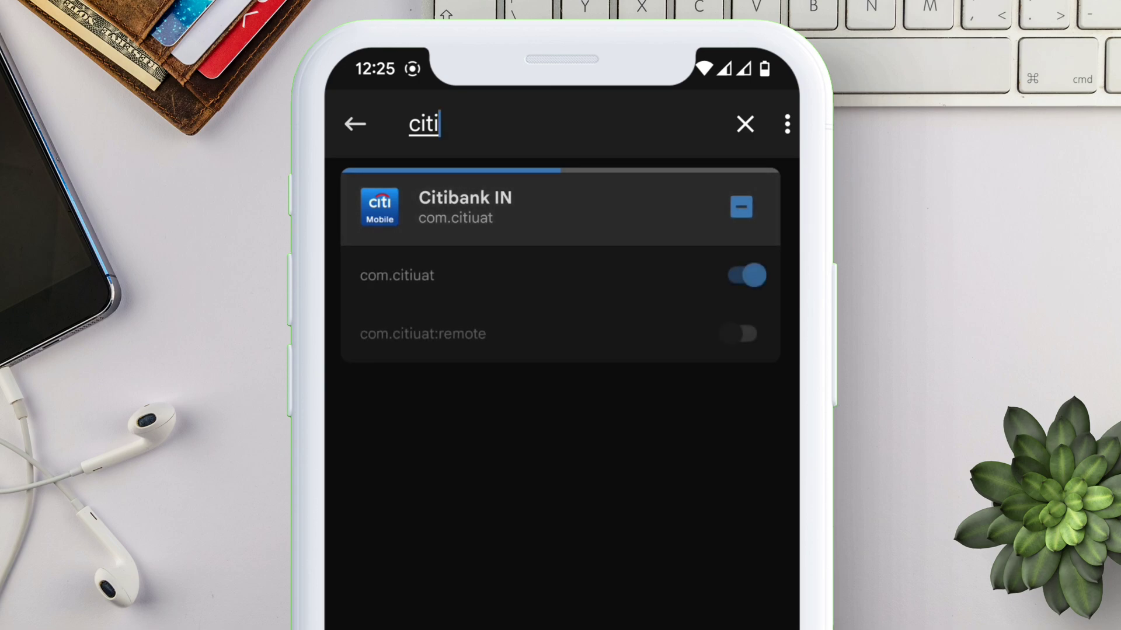
{"action": "type", "text": "myjio"}
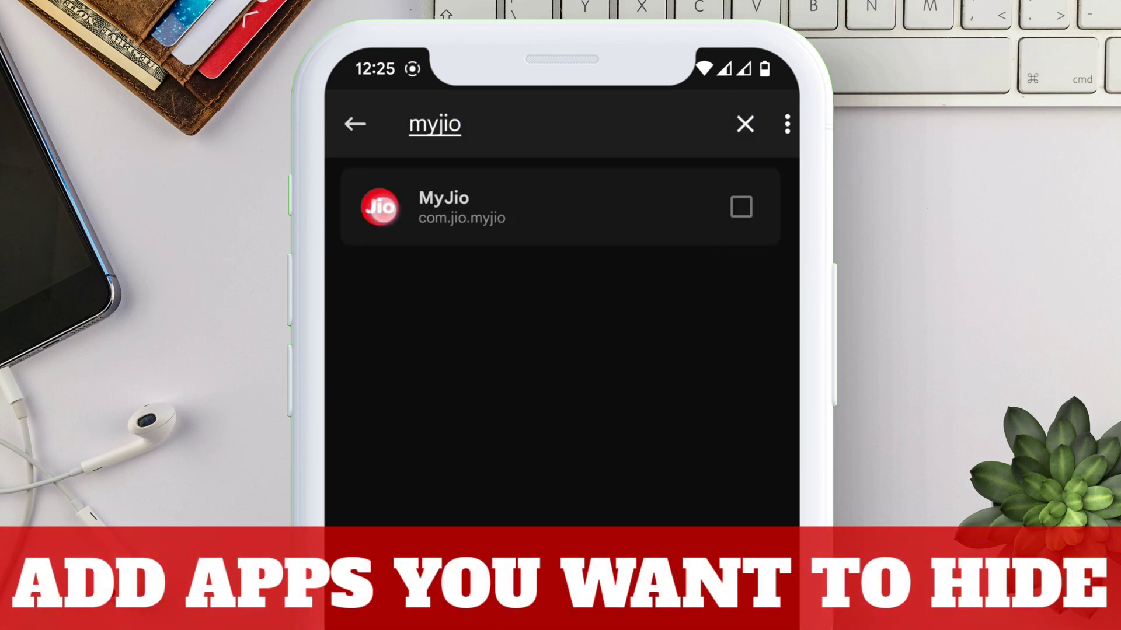
{"action": "left_click", "coordinate": [741, 207]}
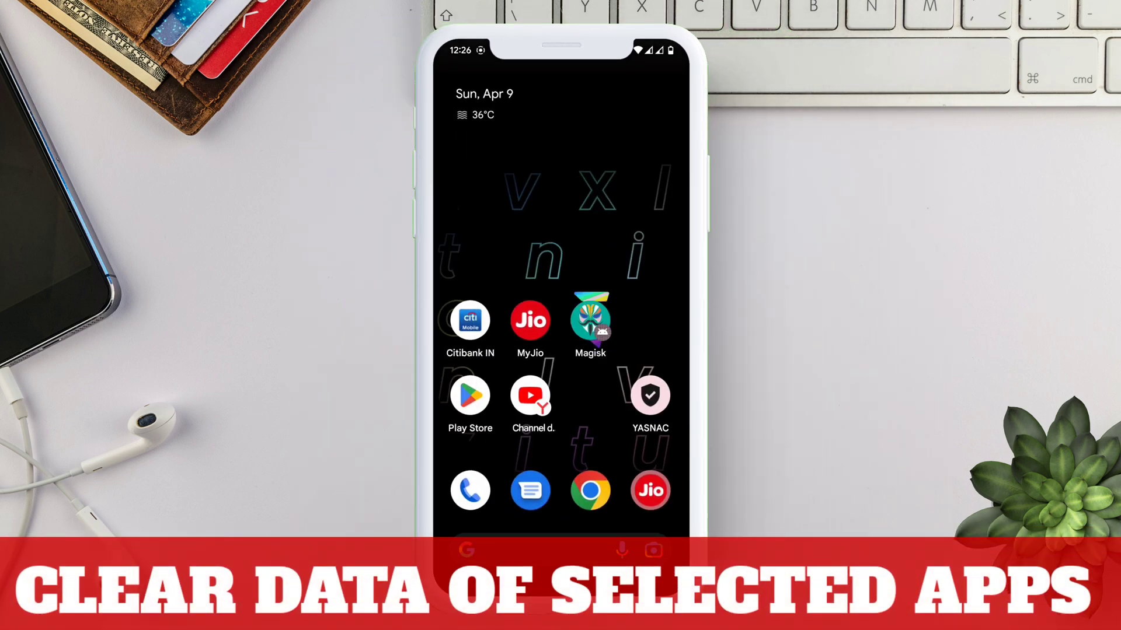
Step: Clear MyJio's storage from App info, dropping usage from 218 MB to 154 MB
{"action": "left_click", "coordinate": [530, 321]}
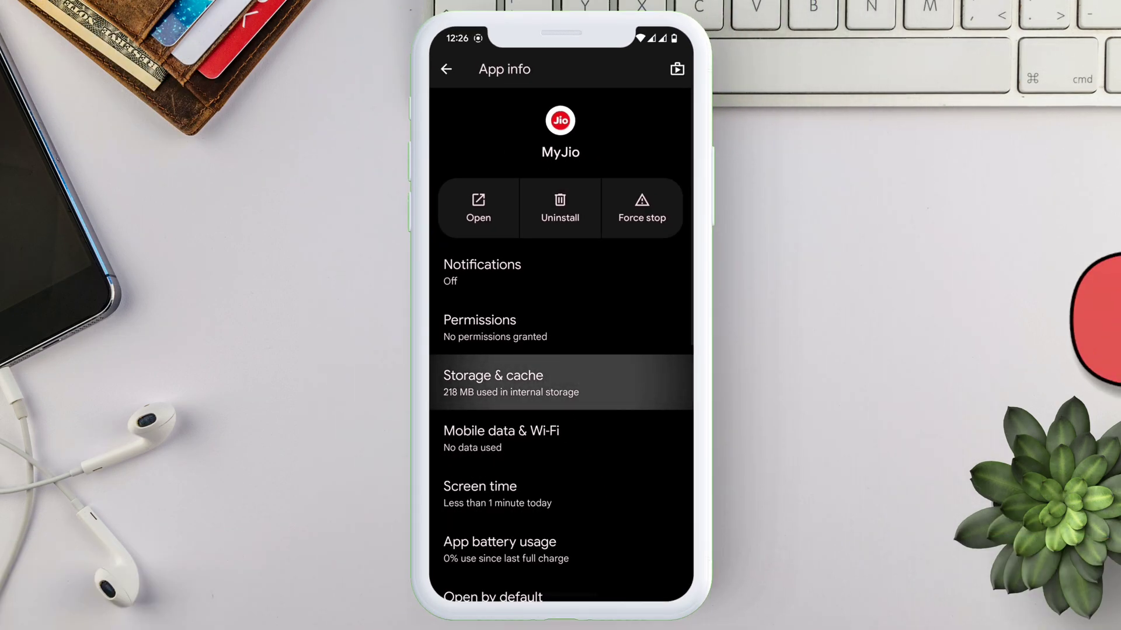
{"action": "scroll", "scroll_direction": "down", "scroll_amount": 3}
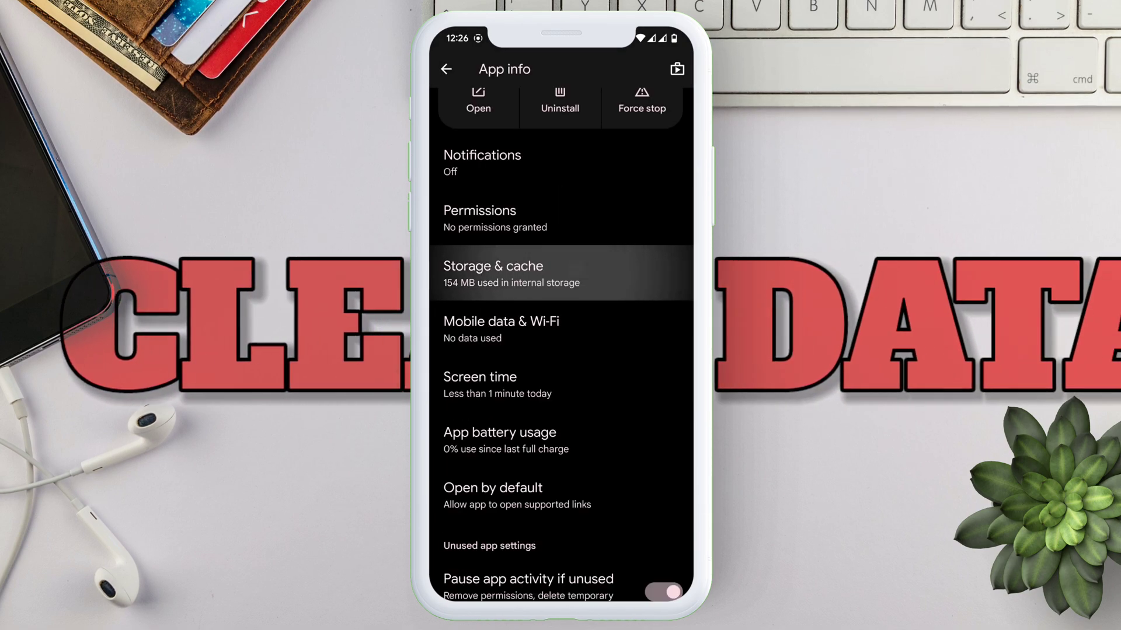
{"action": "left_click", "coordinate": [492, 273]}
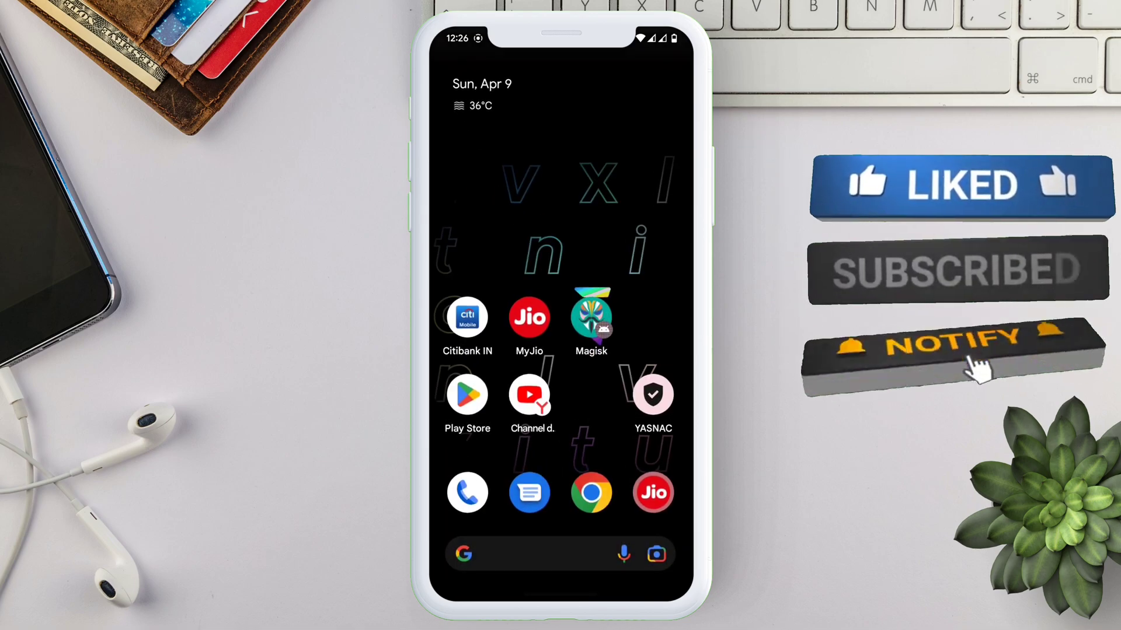
Step: Launch Citi Mobile and acknowledge its phone-permission notice
{"action": "left_click", "coordinate": [530, 317]}
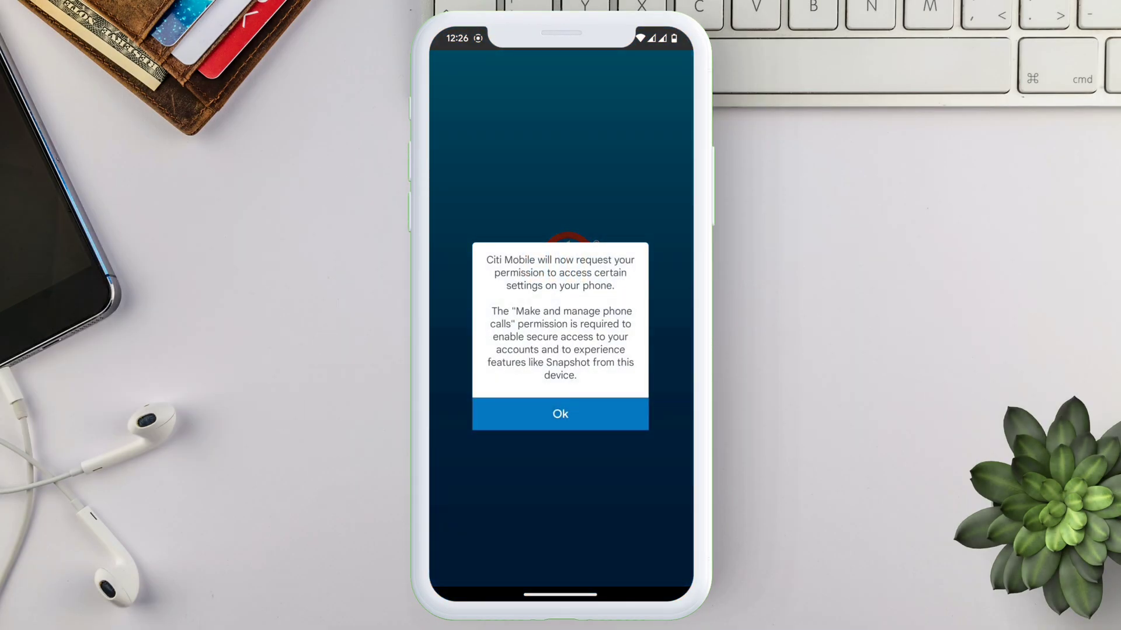
{"action": "left_click", "coordinate": [560, 414]}
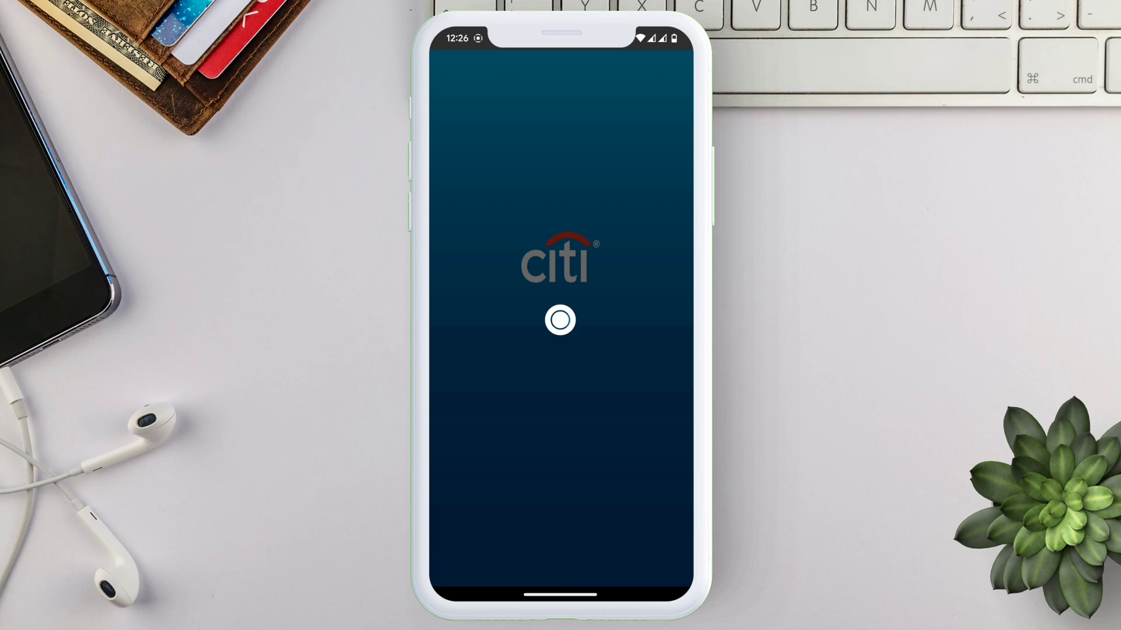